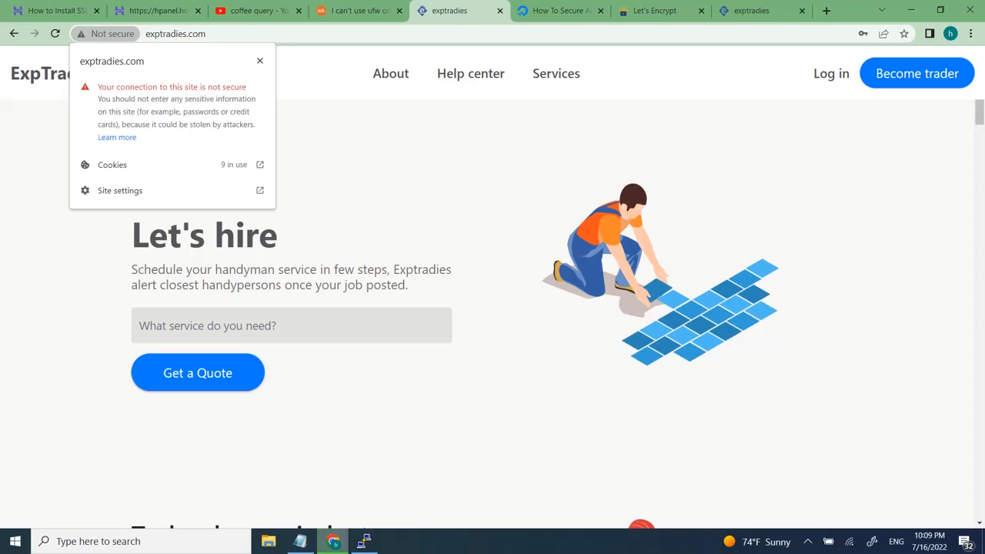
- Show exptradies.com's site information popup reporting the connection as not secure
left_click(259, 61)
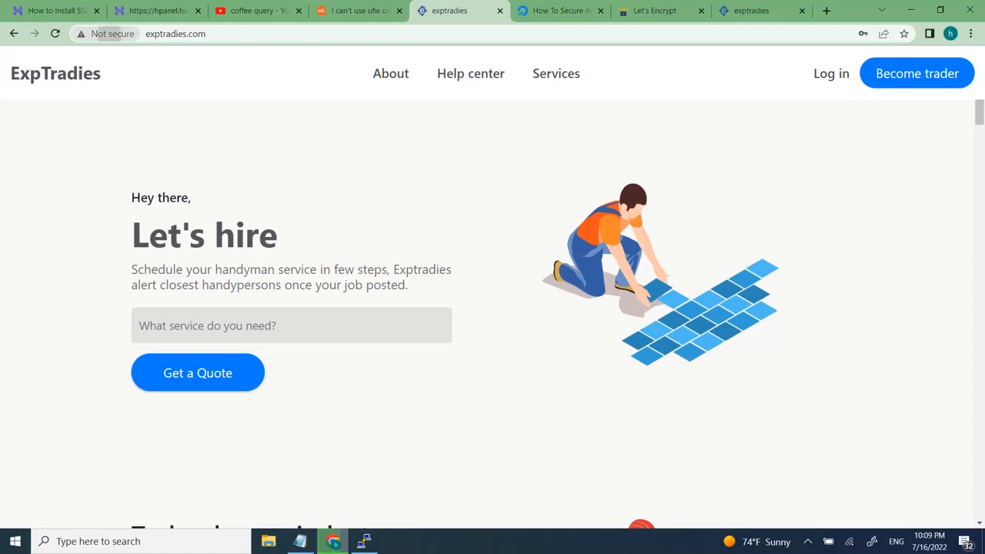
left_click(111, 33)
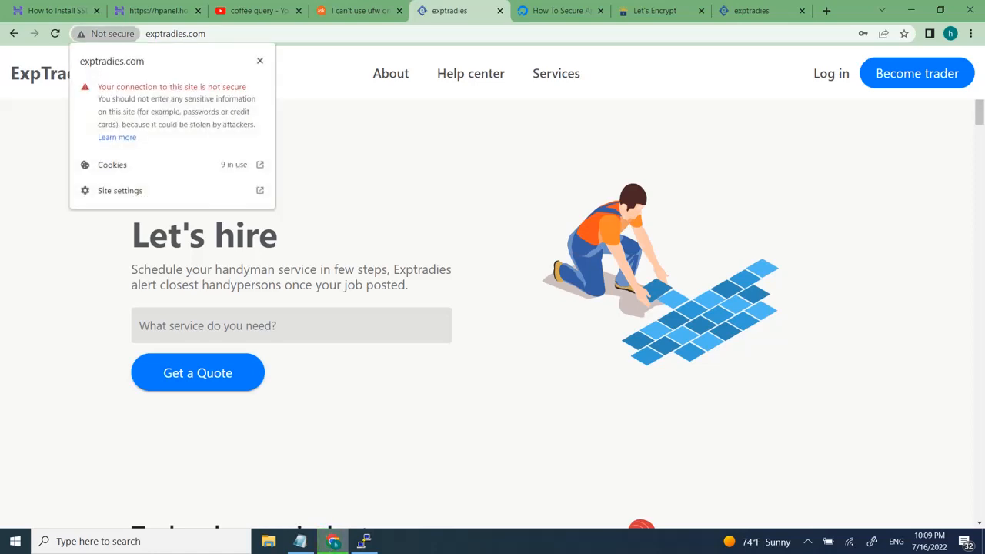
mouse_move(107, 33)
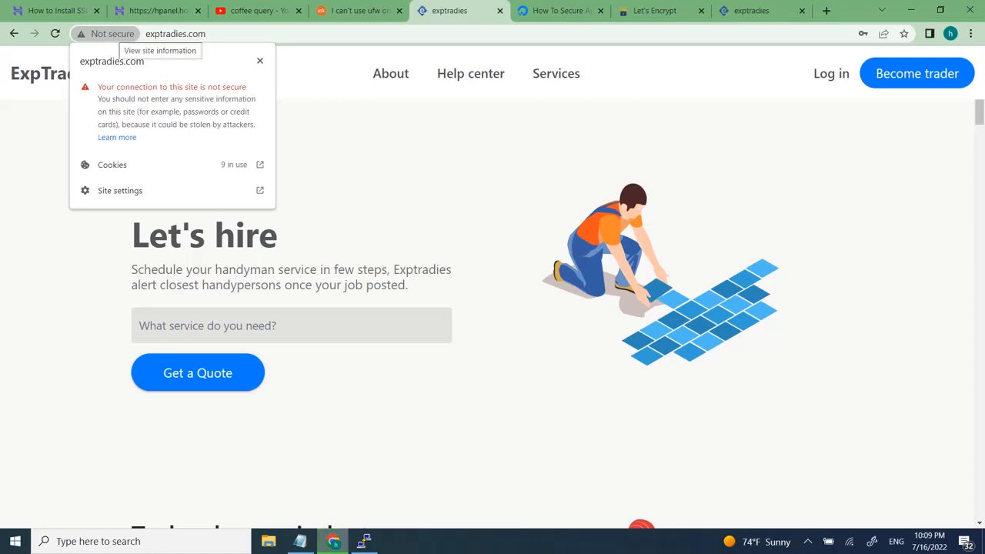
- Compare the Let's Encrypt homepage with the DigitalOcean Apache Let's Encrypt tutorial
left_click(654, 11)
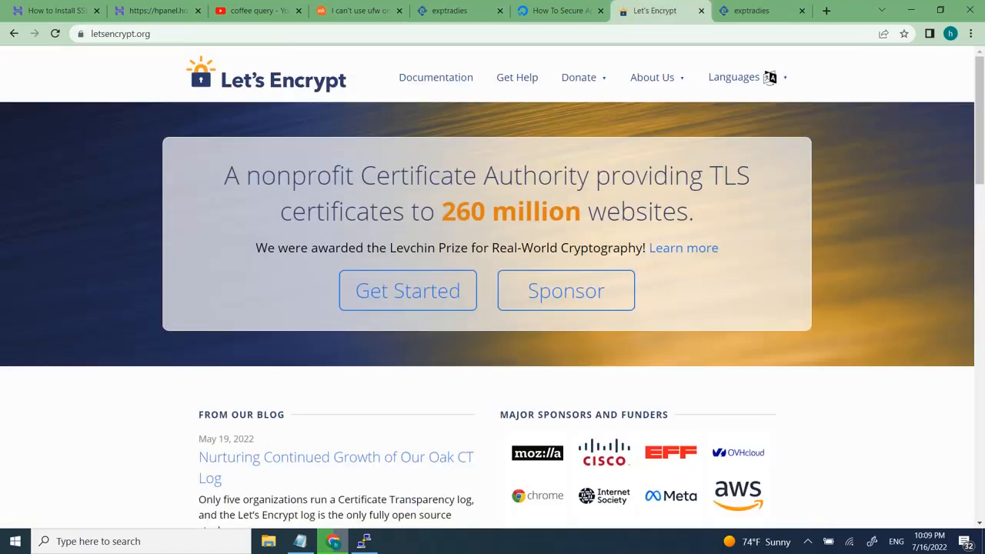
left_click(558, 11)
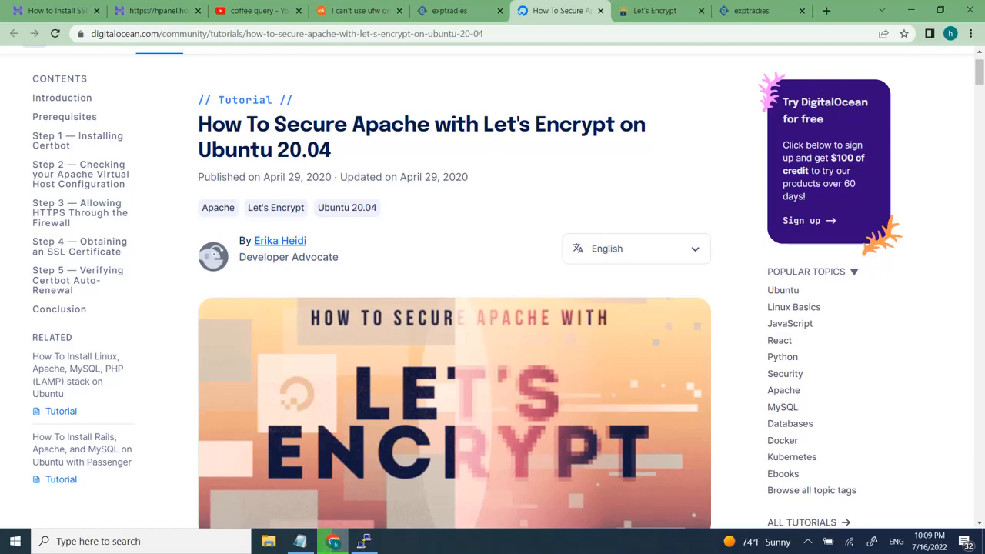
left_click(655, 11)
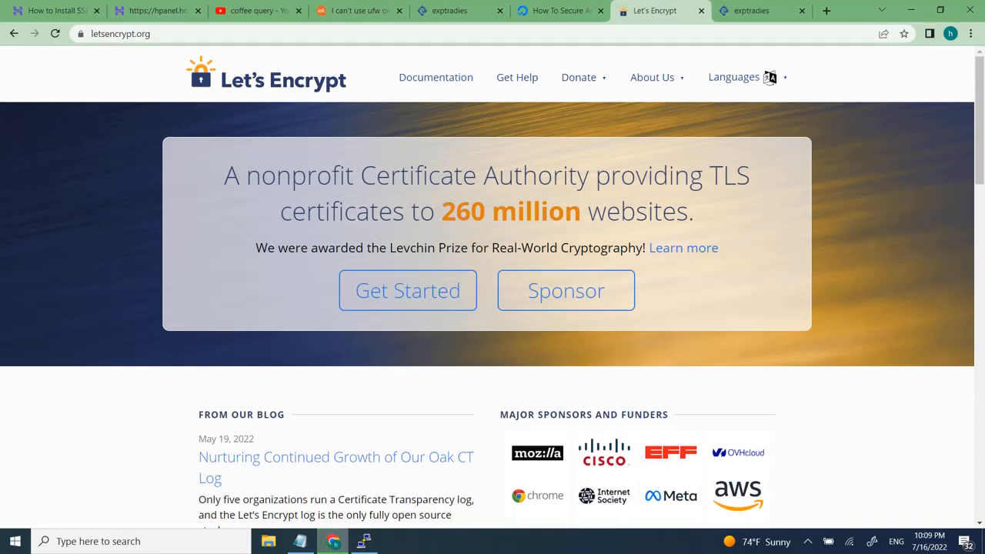
left_click(557, 10)
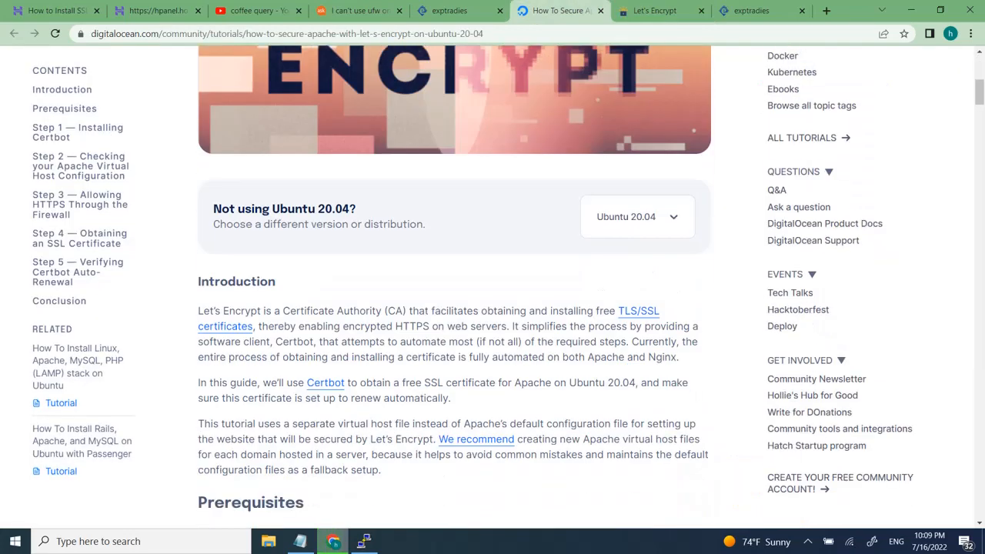
- Scroll the DigitalOcean tutorial down to 'Step 1 – Installing Certbot'
scroll("up", 3)
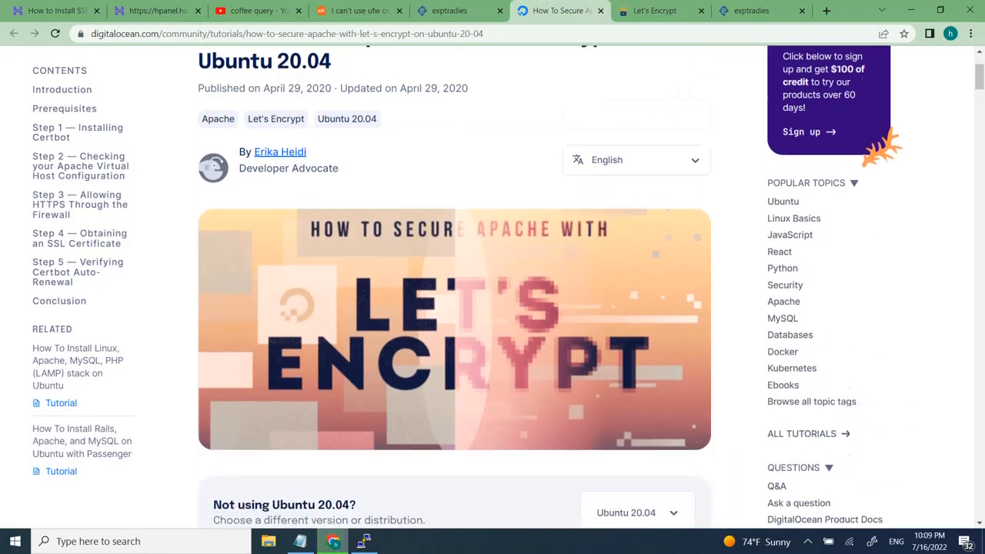
scroll("down", 3)
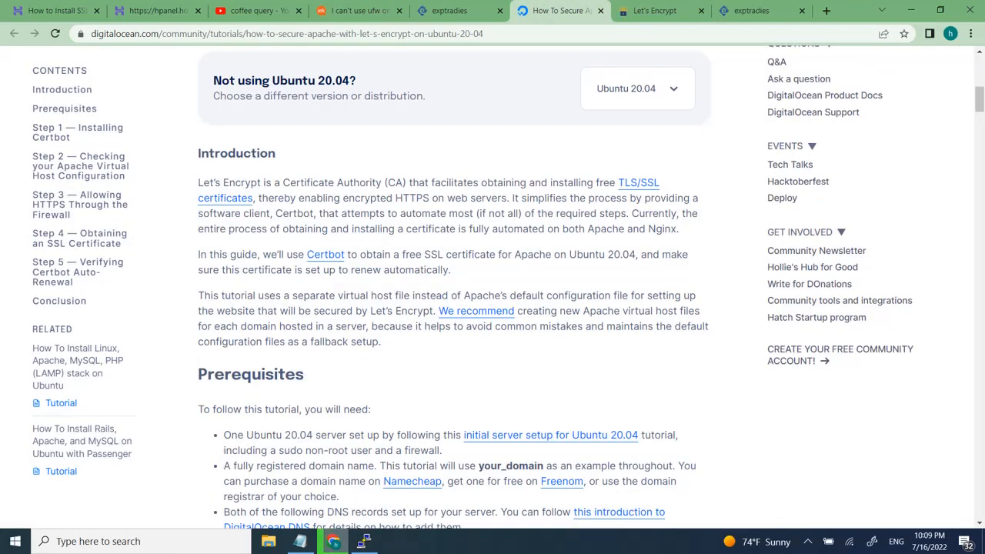
scroll("up", 3)
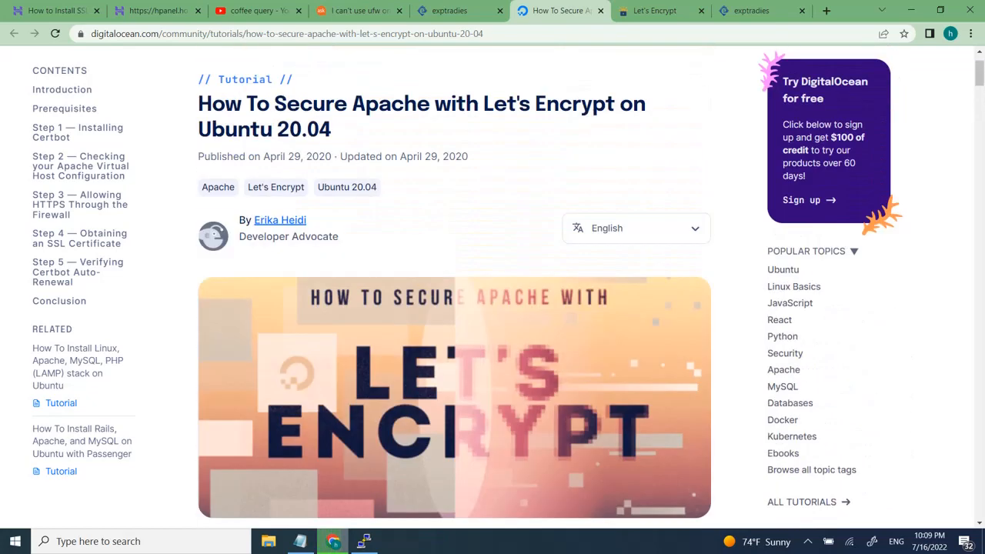
scroll("down", 3)
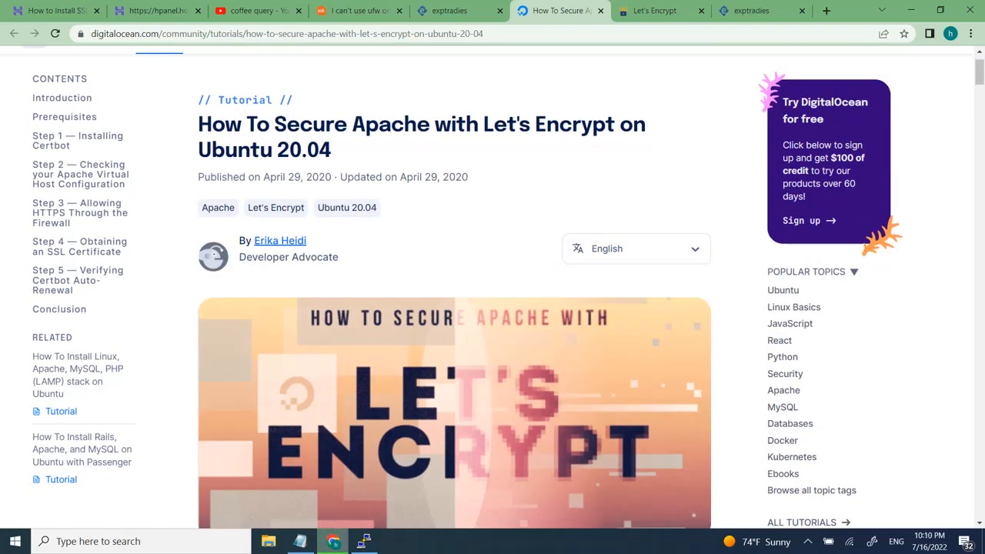
scroll("down", 3)
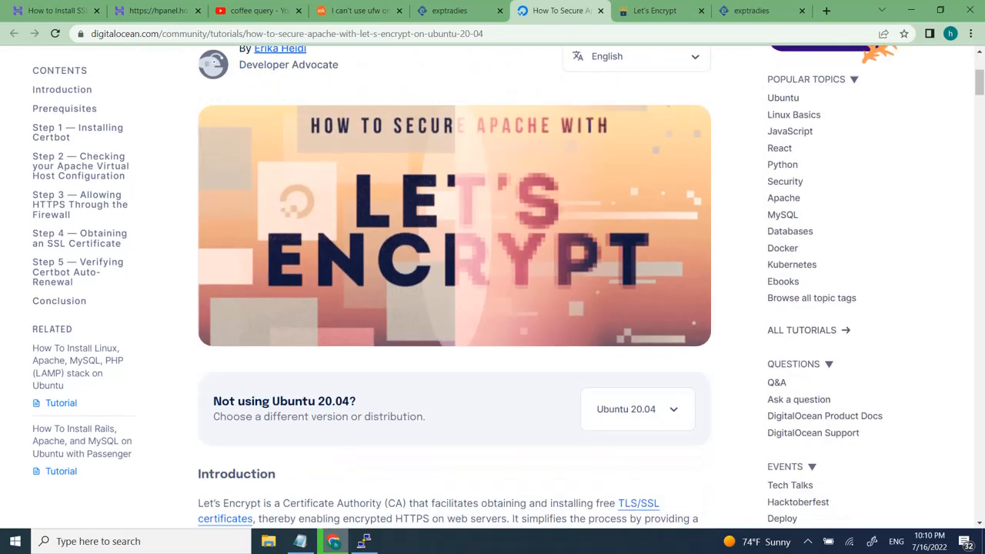
scroll("down", 3)
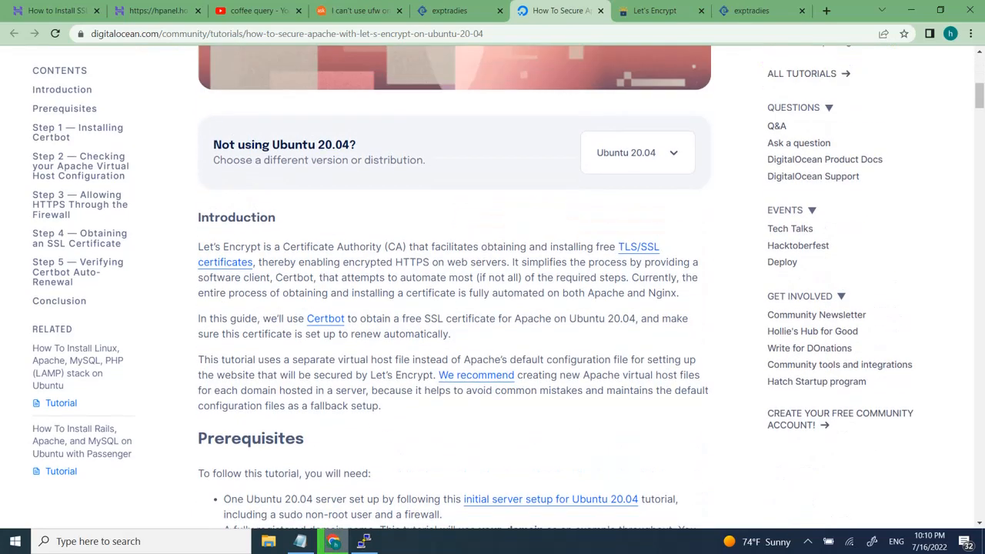
scroll("down", 3)
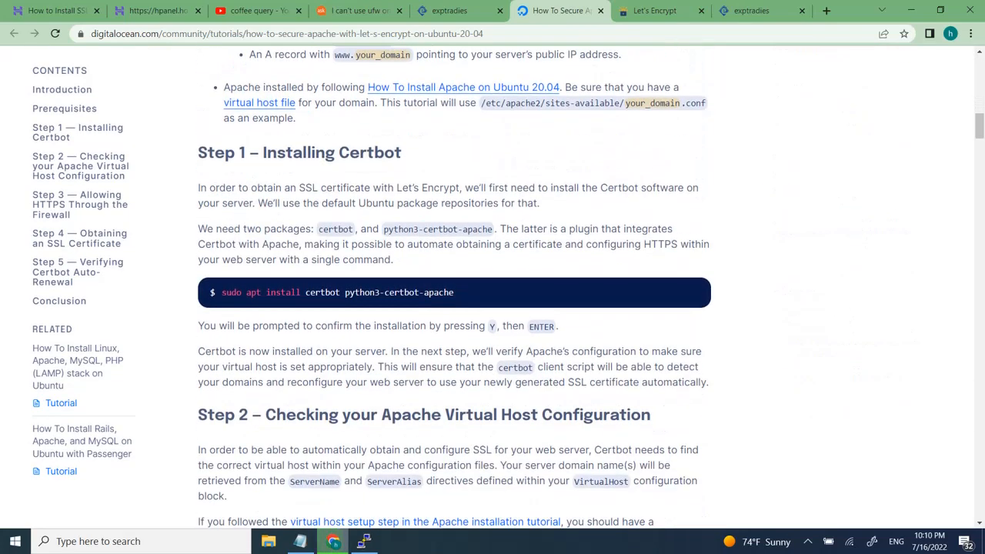
scroll("down", 3)
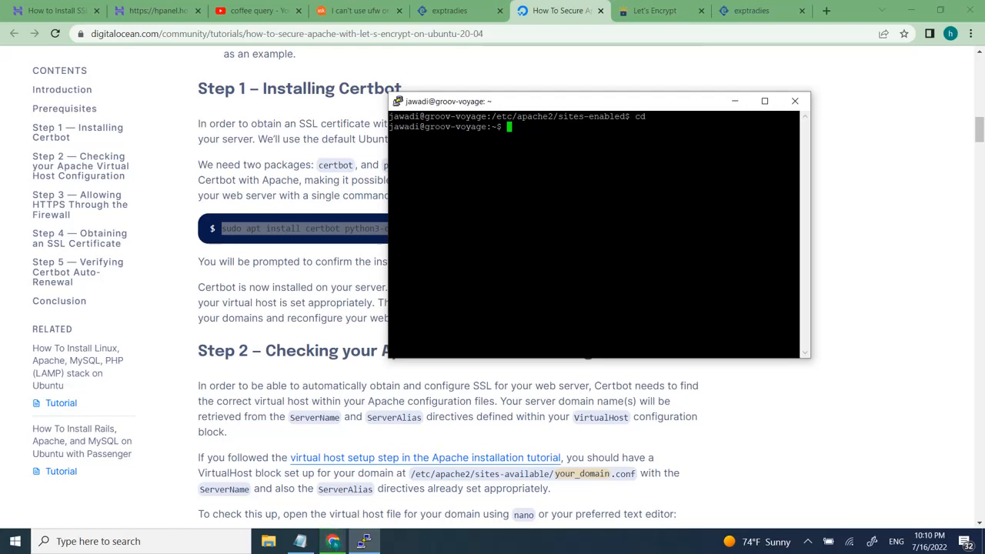
- Run 'sudo apt install certbot python3-certbot-apache'; both packages are already newest
type("sudo apt install certbot python3-certbot-apache")
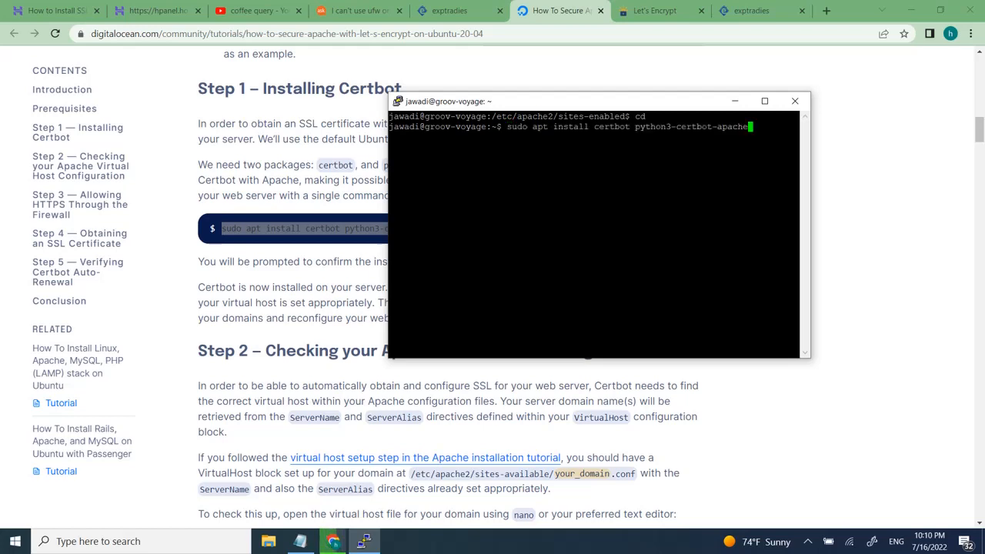
key("Return")
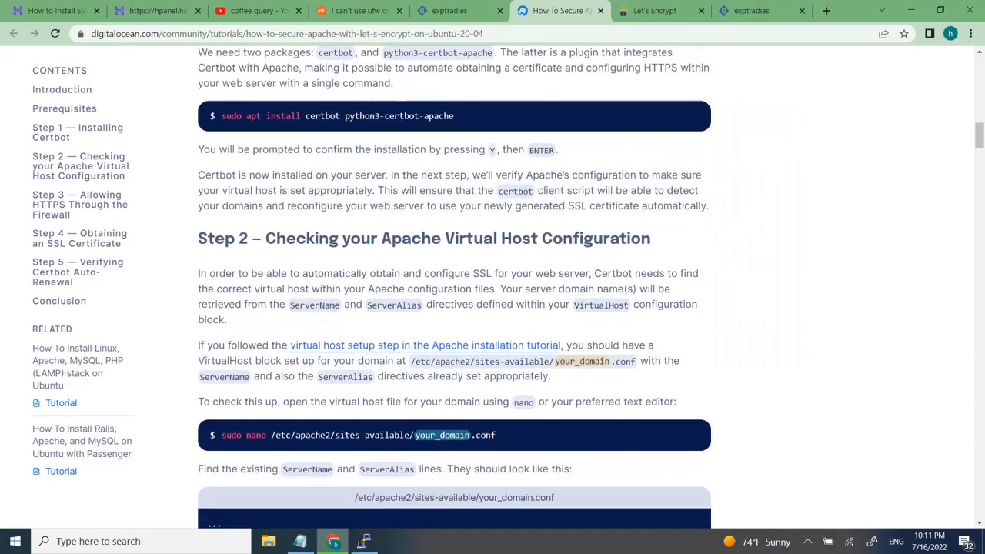
scroll("down", 3)
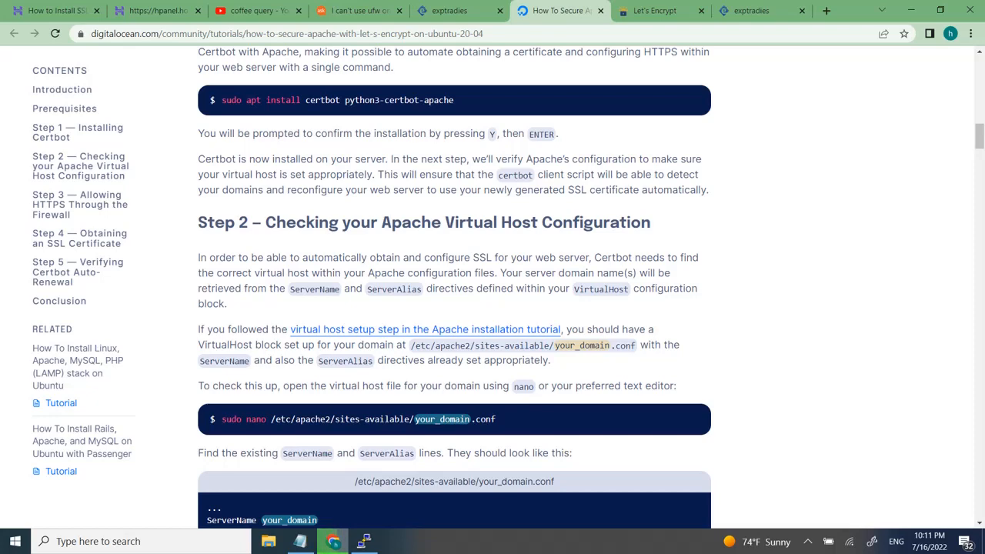
scroll("down", 3)
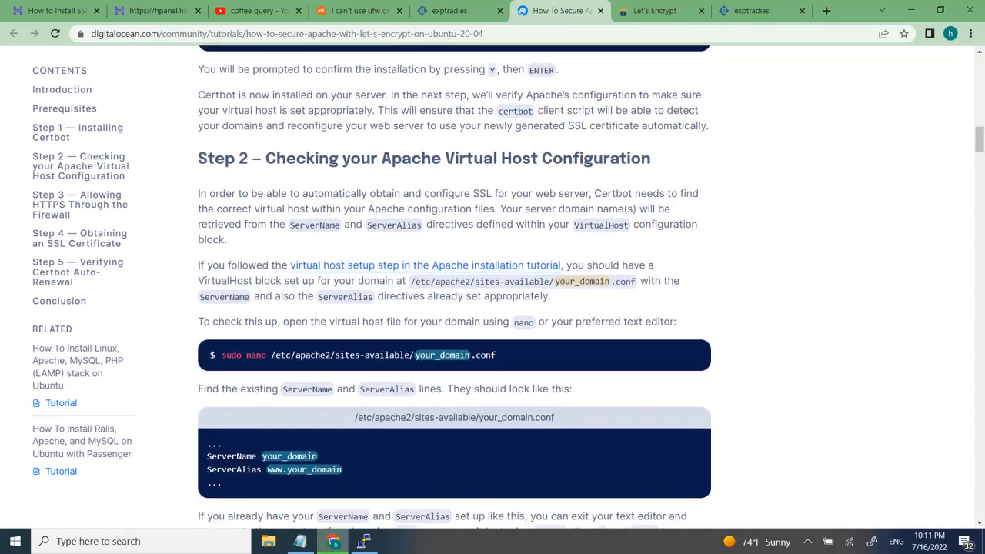
scroll("down", 3)
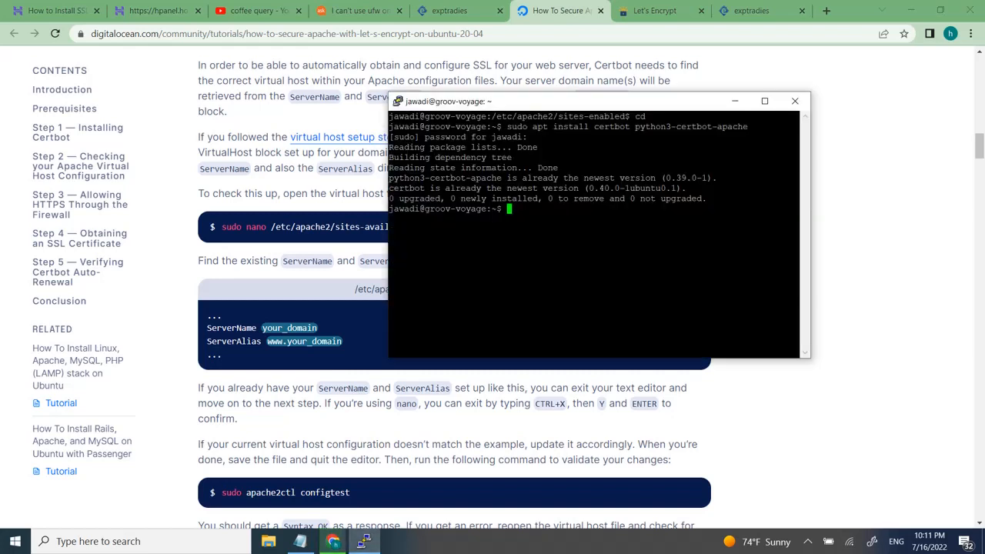
- List /etc/apache2 and sites-available, then view laravel_project.conf in vim
type("cd")
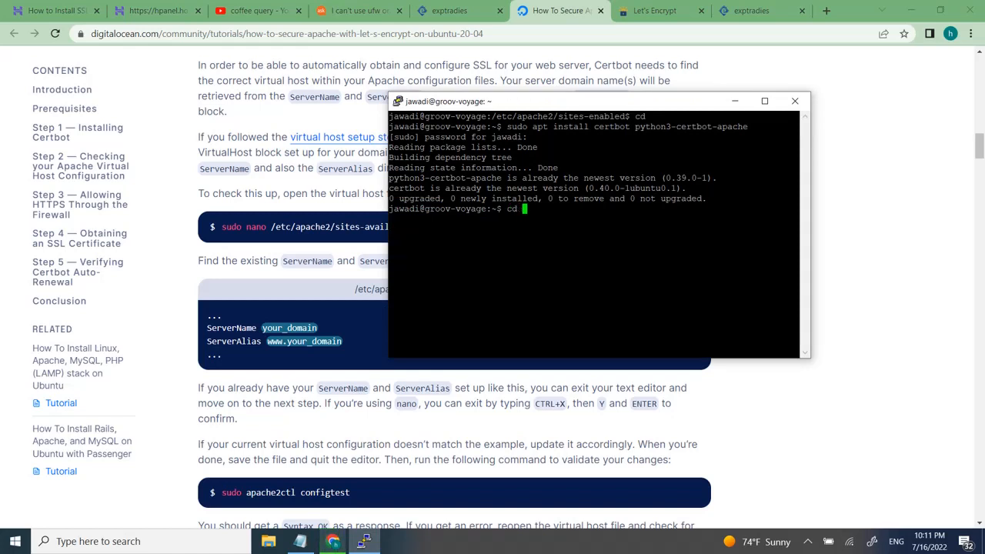
type("/etc/apache2/")
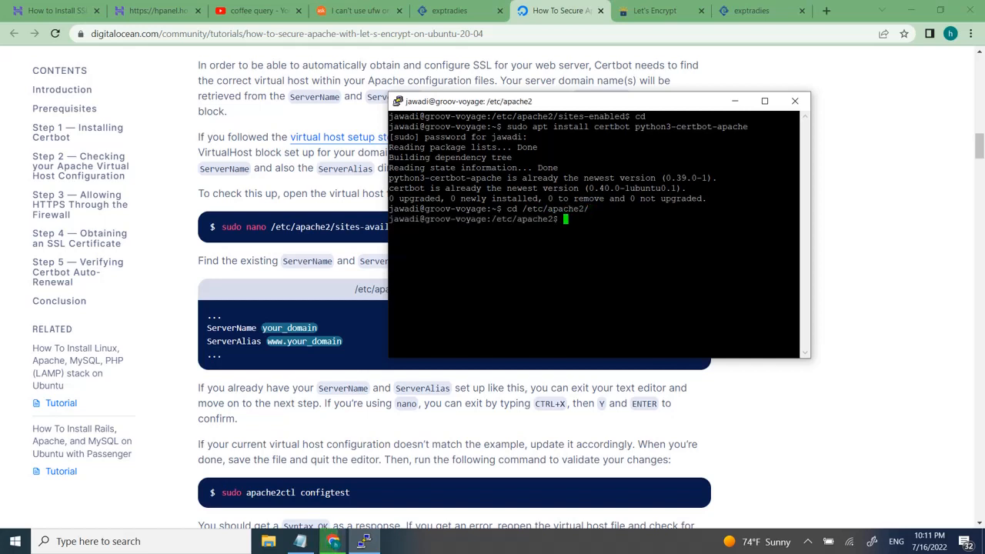
type("ls")
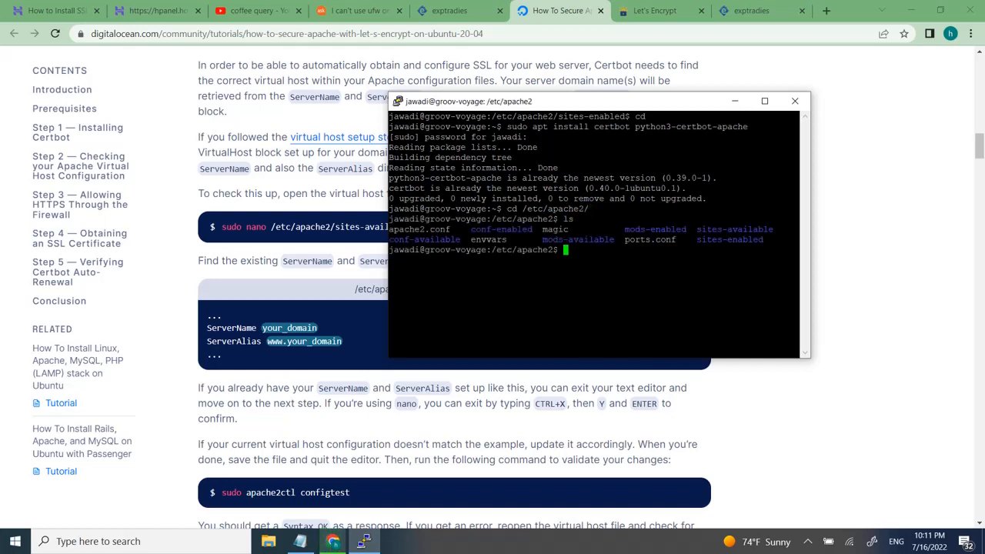
type("cd sites-")
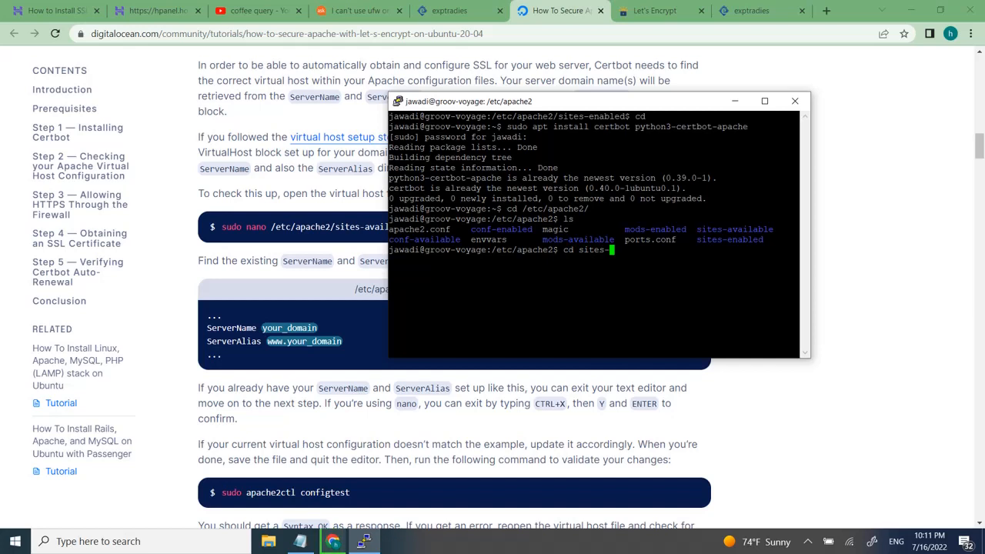
key("Tab")
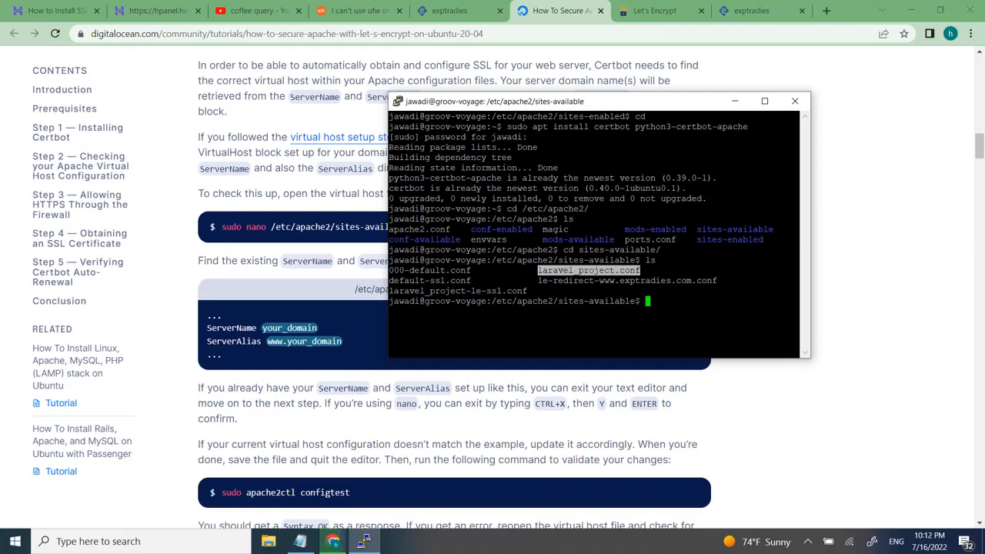
type("vim laravel_project")
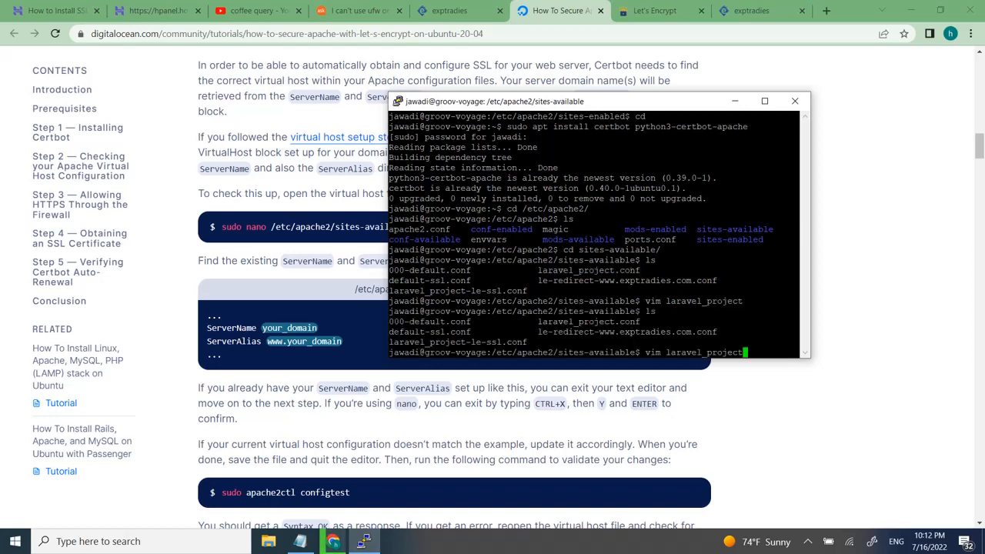
key("enter")
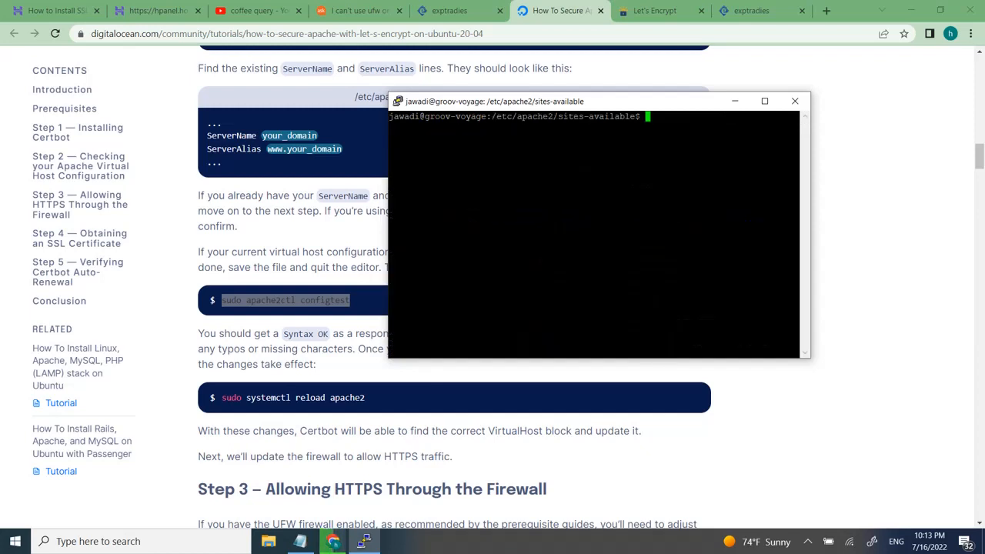
- Confirm 'sudo apache2ctl configtest' reports Syntax OK, then open apache2.conf in vim
type("sudo apache2ctl configtest")
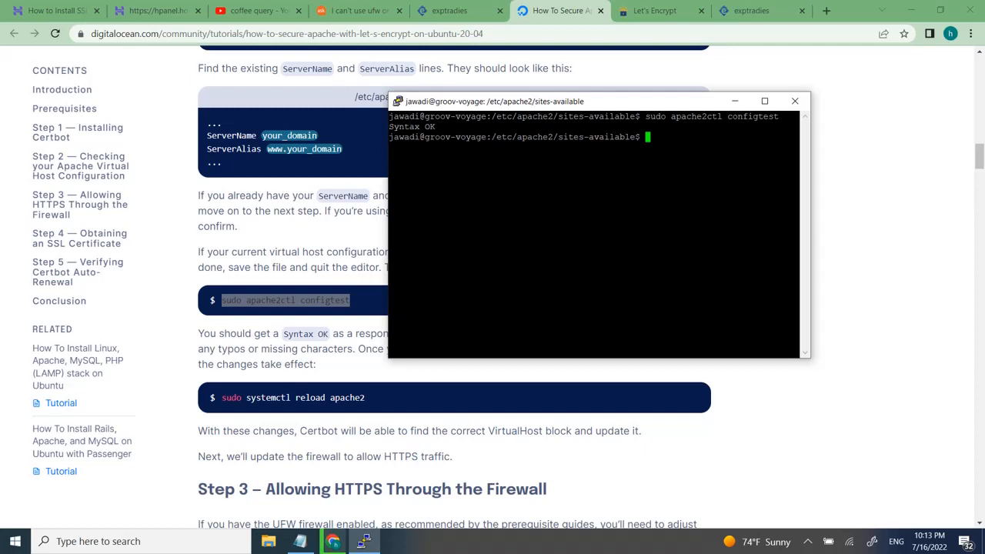
type("cd ..")
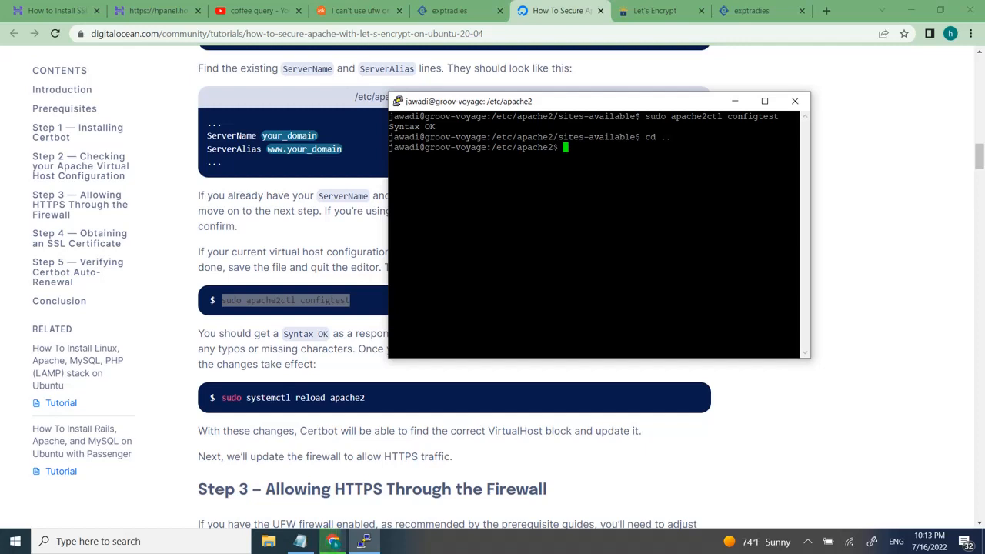
type("vim")
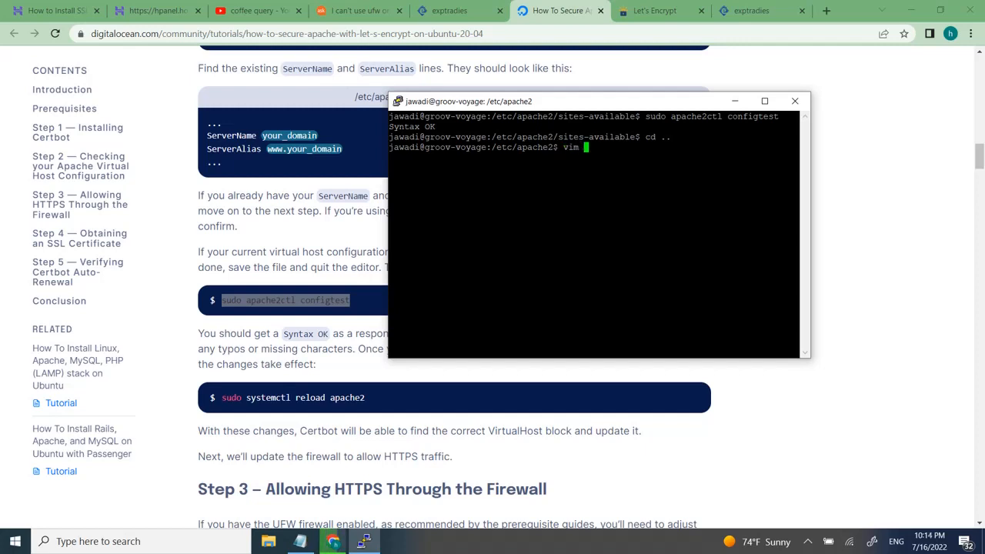
type("apache2.conf")
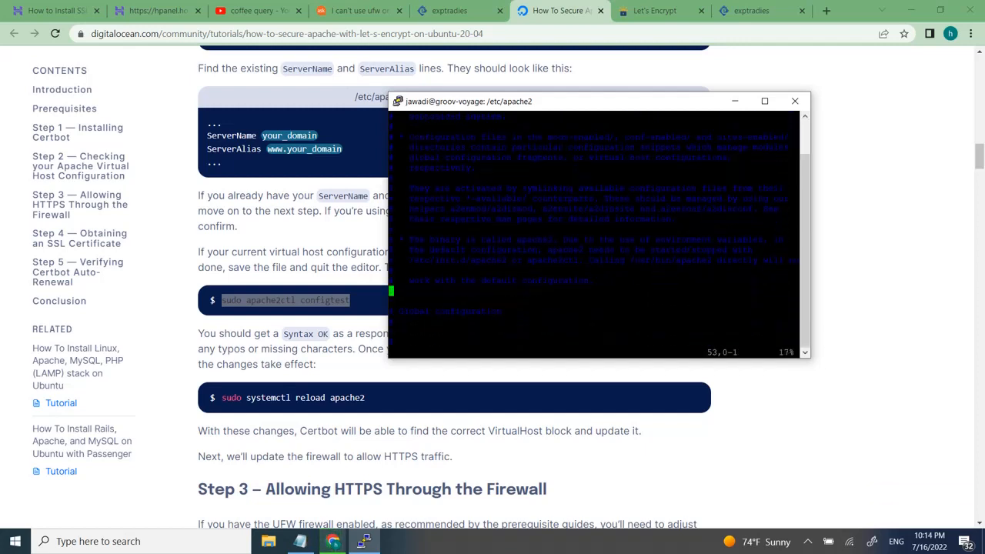
- Scroll the tutorial to the Apache reload command and Step 3 on the firewall
scroll("down", 3)
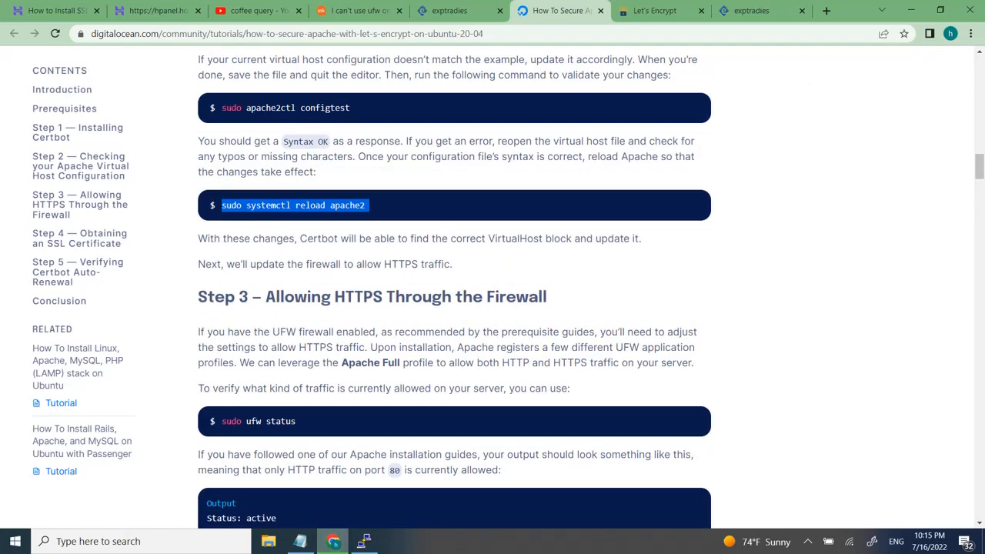
- Scroll past Step 3's UFW 'Apache Full' rule to Step 4's 'sudo certbot --apache' command
scroll("down", 3)
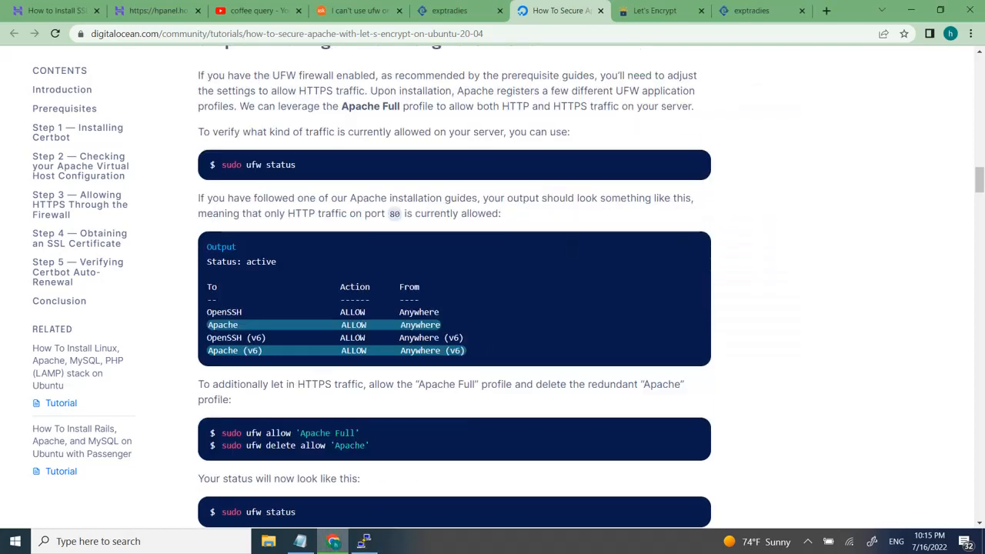
scroll("down", 3)
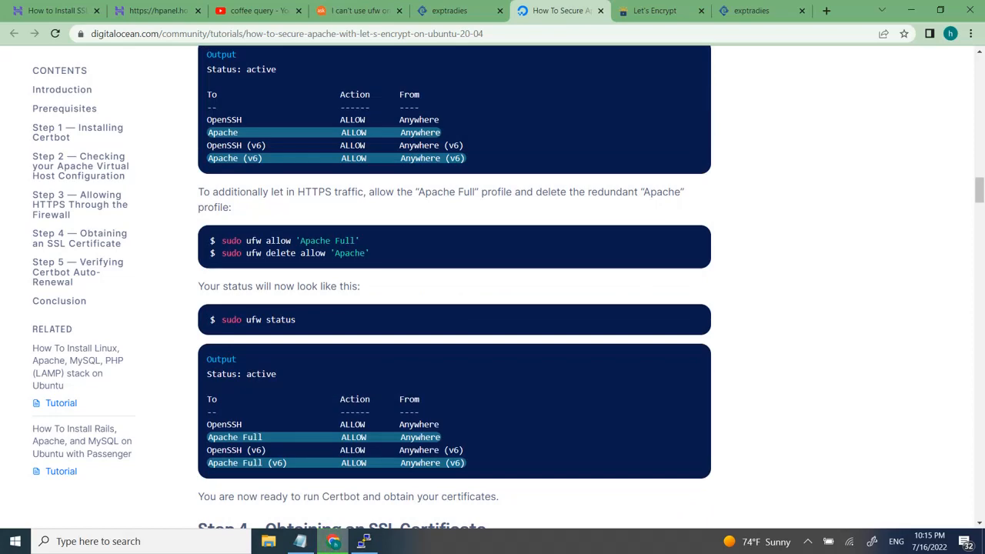
scroll("down", 3)
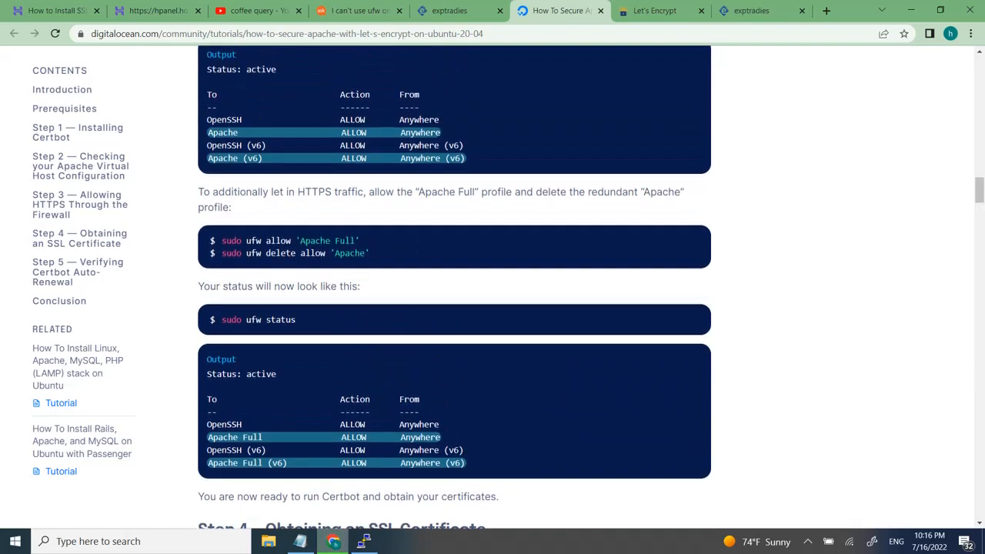
scroll("down", 3)
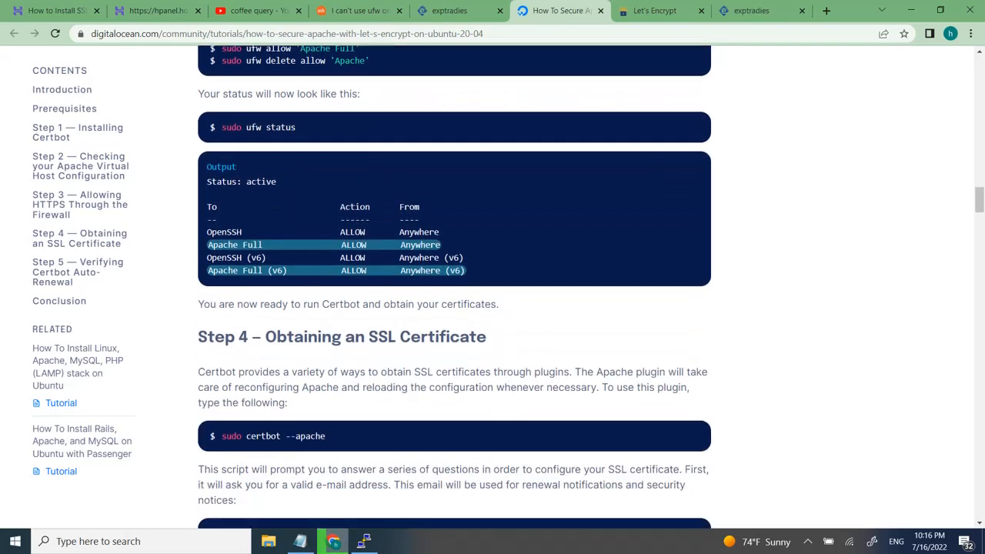
scroll("down", 3)
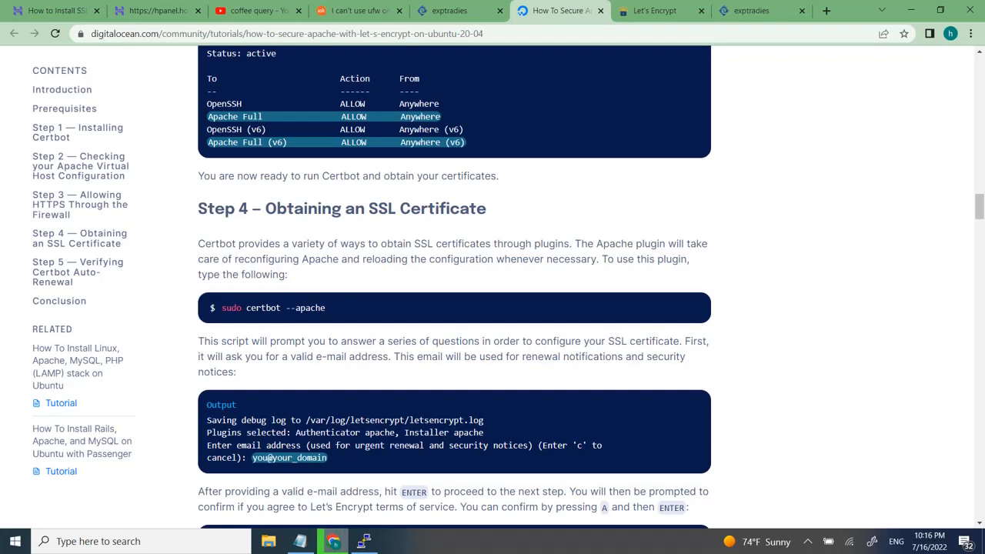
double_click(272, 307)
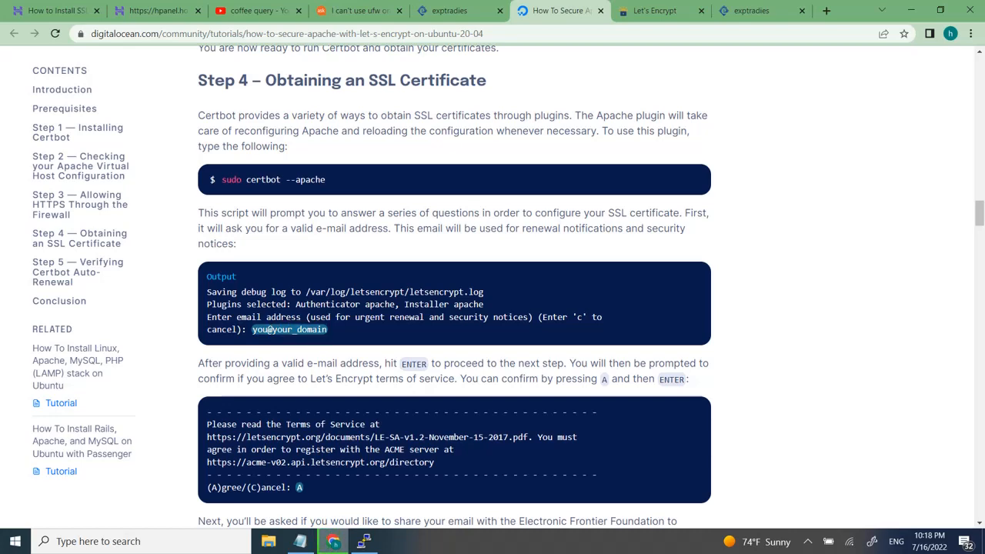
- Scroll through Certbot's prompts and success output to Step 5 on certbot.timer auto-renewal
scroll("down", 3)
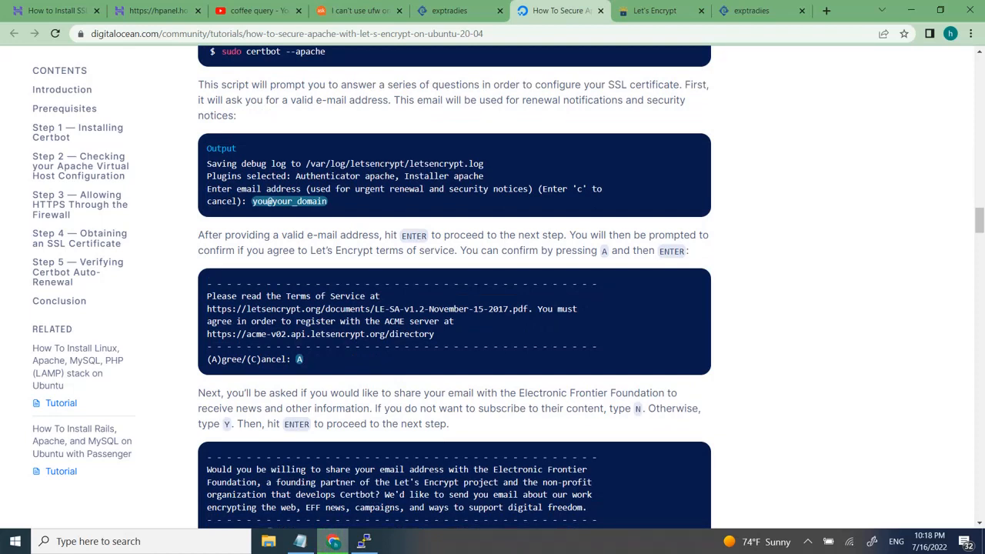
scroll("down", 3)
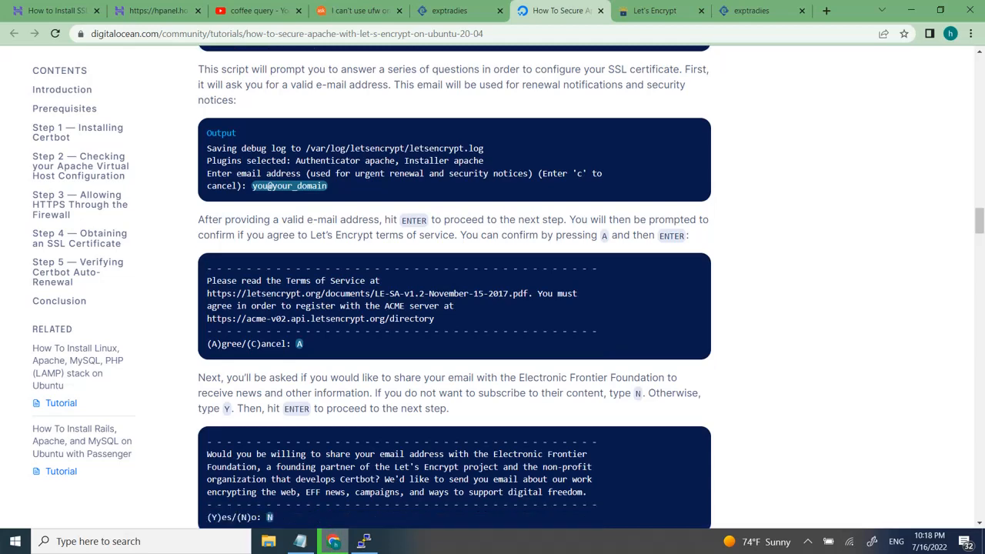
scroll("down", 3)
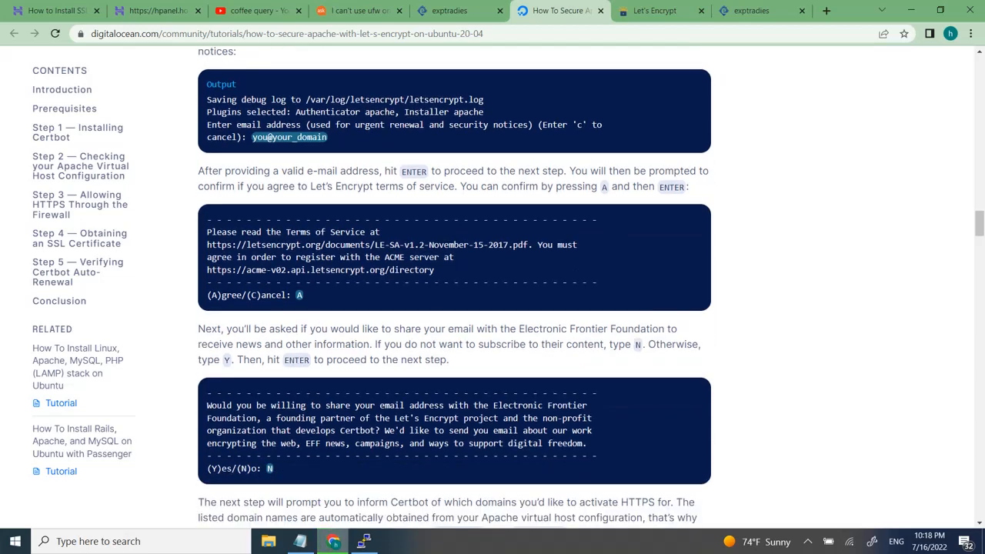
scroll("down", 3)
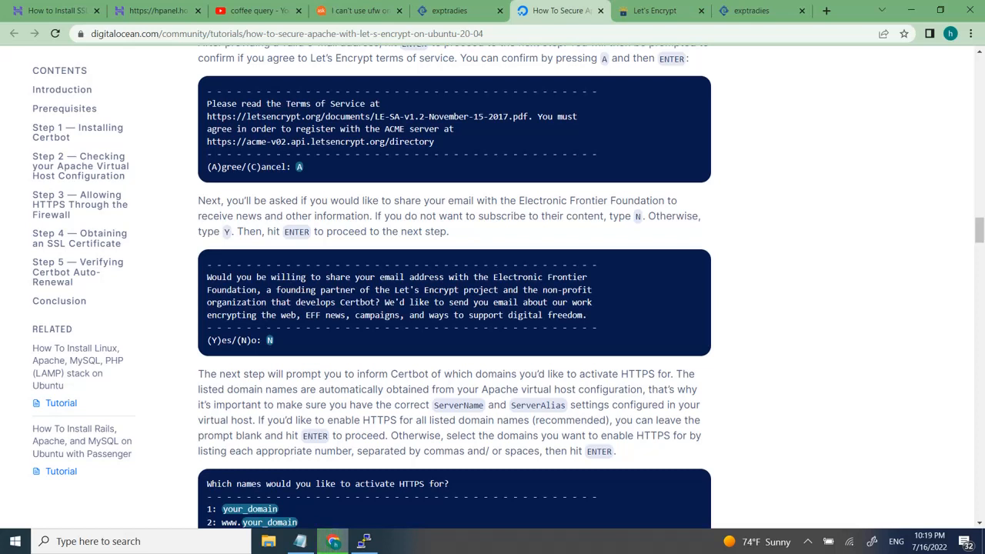
scroll("down", 3)
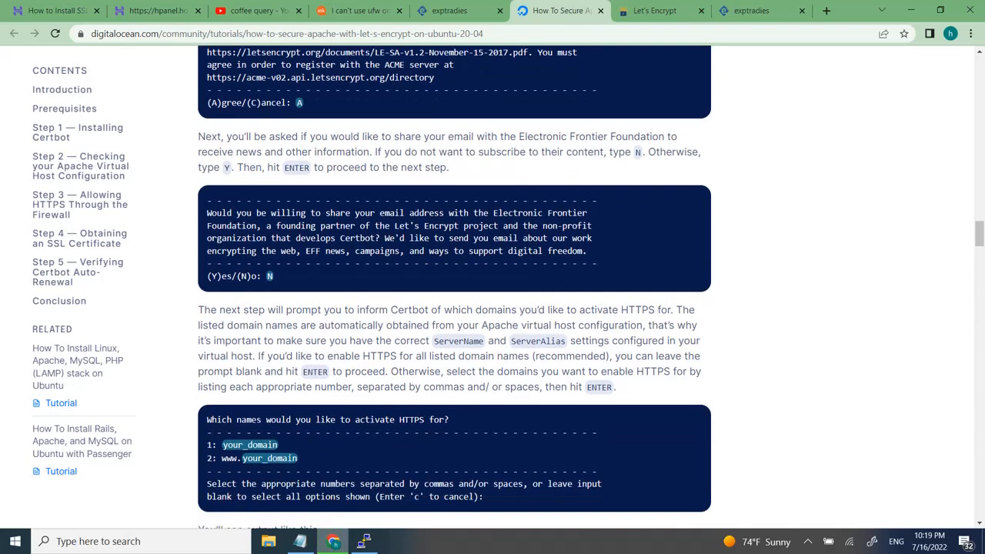
scroll("down", 3)
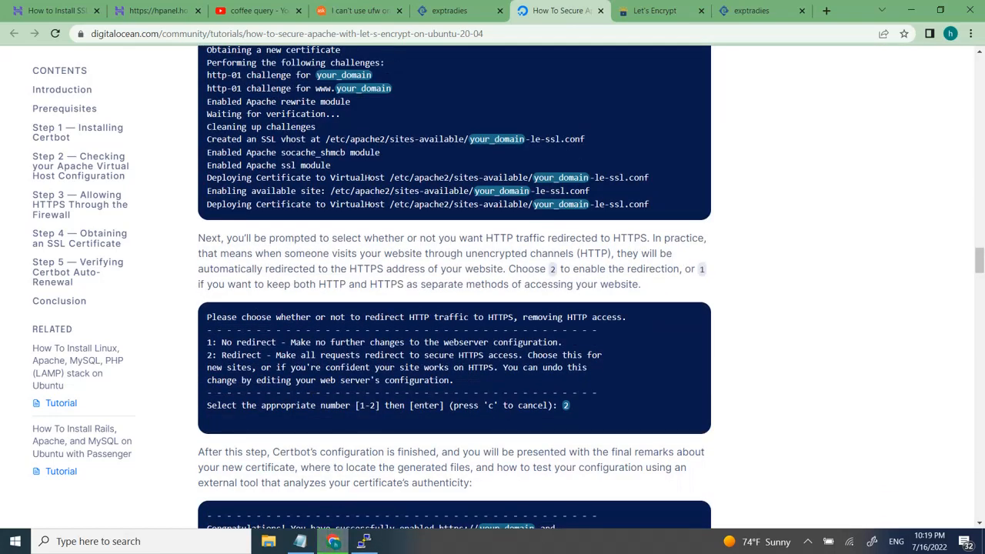
scroll("down", 3)
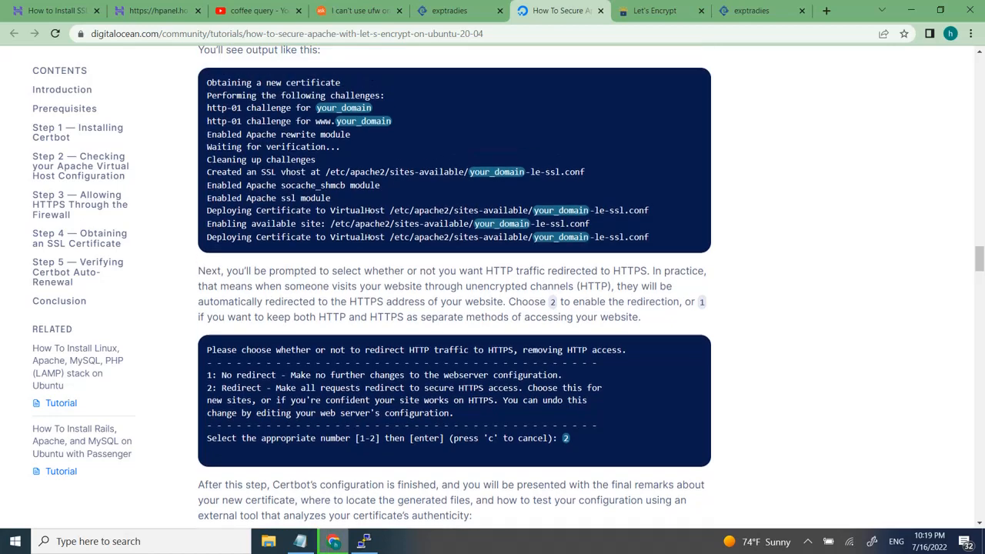
scroll("down", 3)
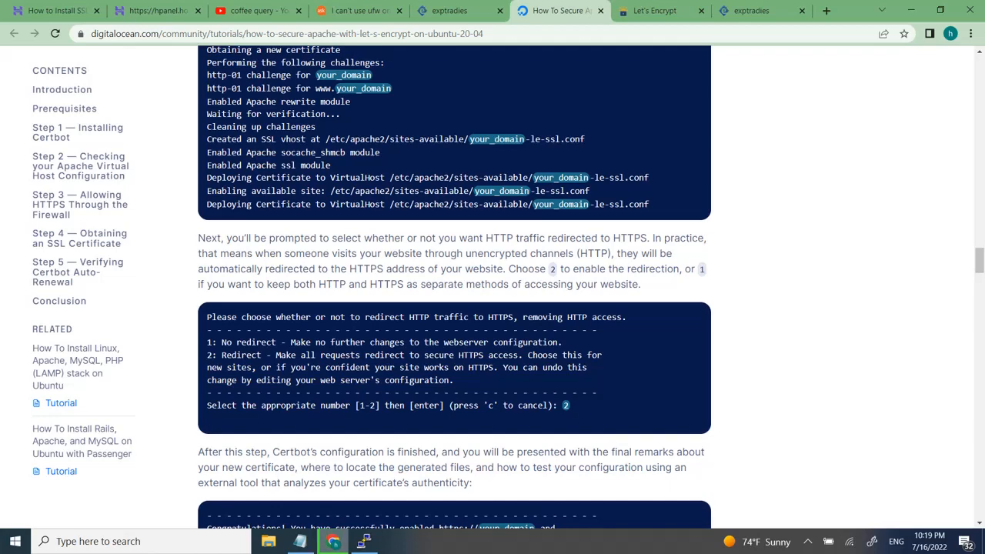
scroll("down", 3)
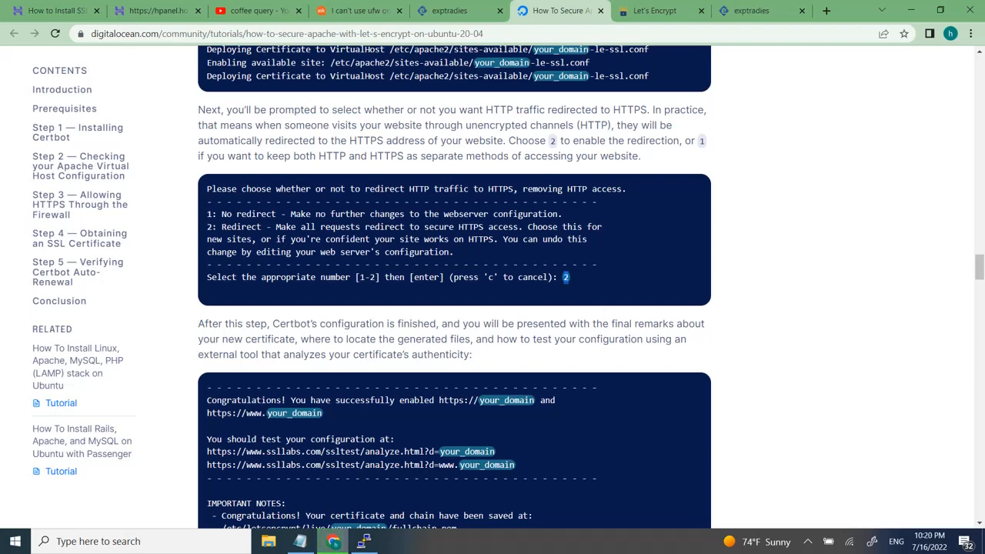
scroll("down", 3)
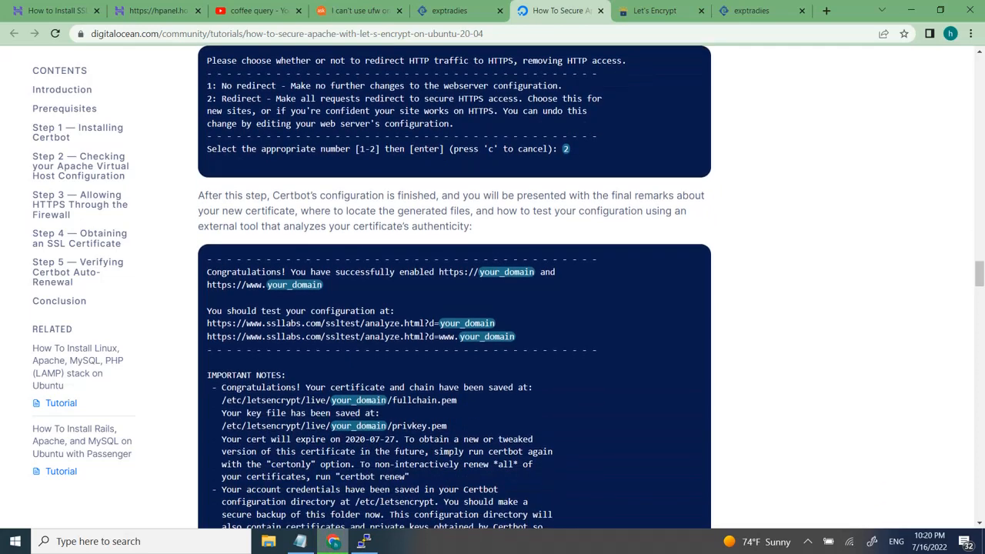
scroll("down", 3)
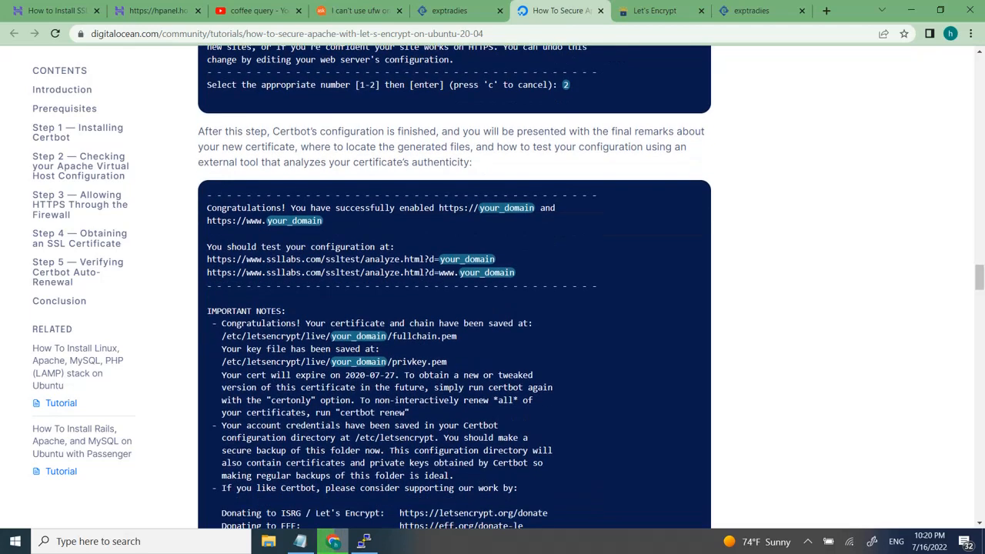
scroll("down", 3)
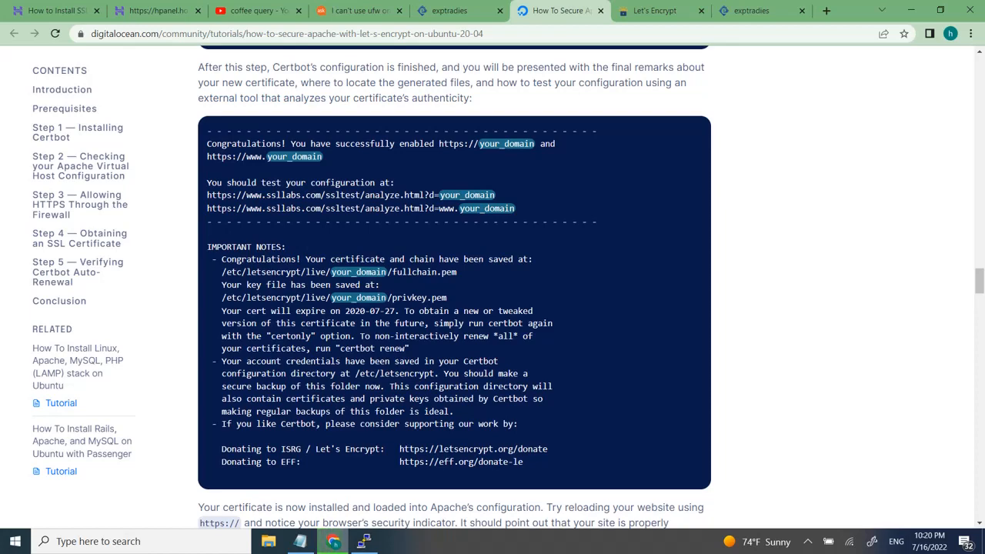
scroll("down", 3)
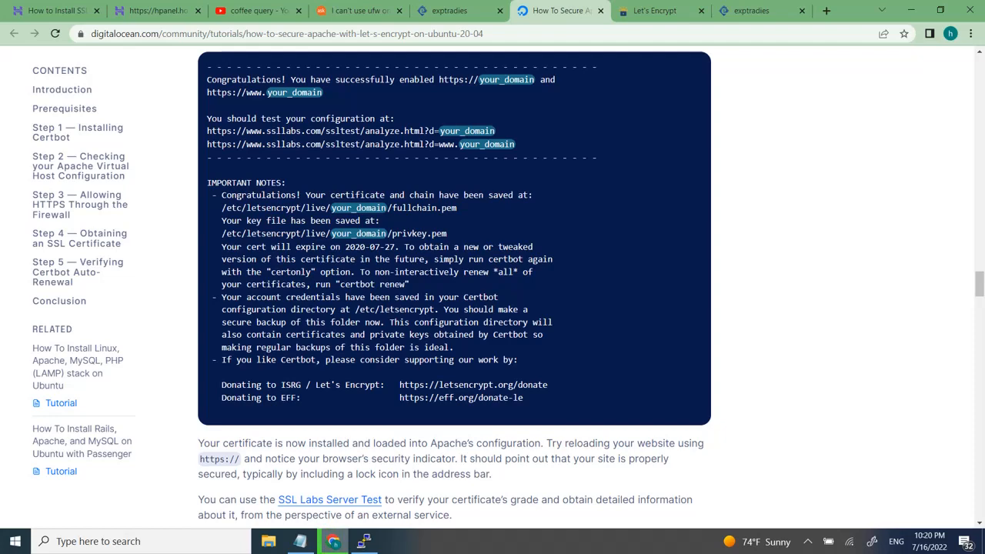
scroll("down", 3)
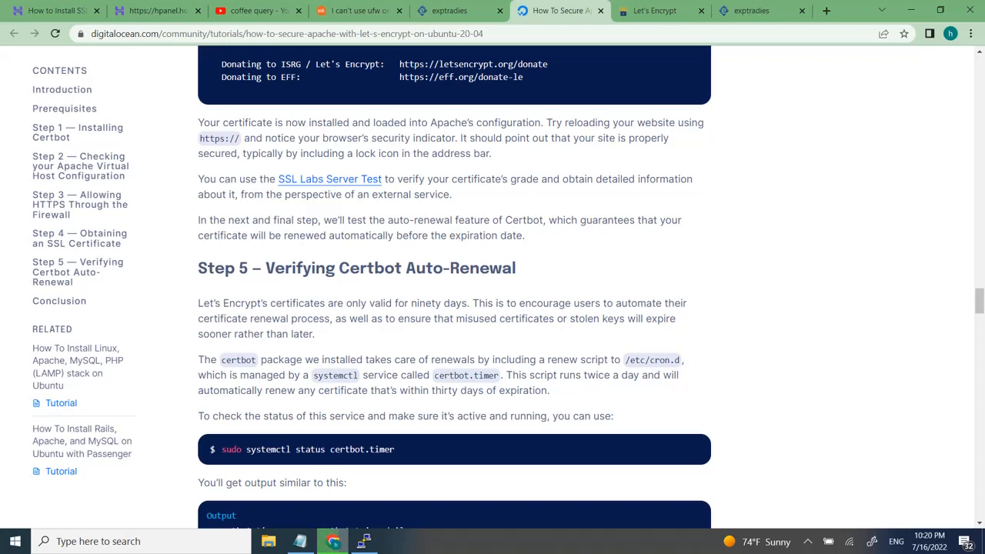
- Copy the 'sudo systemctl status certbot.timer' command from the tutorial
right_click(307, 256)
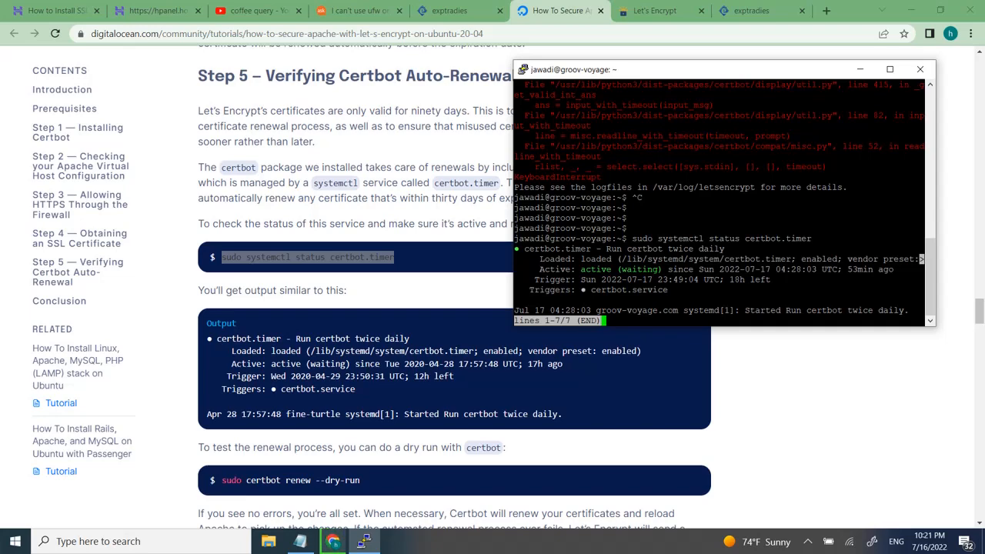
- Run 'sudo certbot renew --dry-run' to simulate certificate renewal
scroll("down", 3)
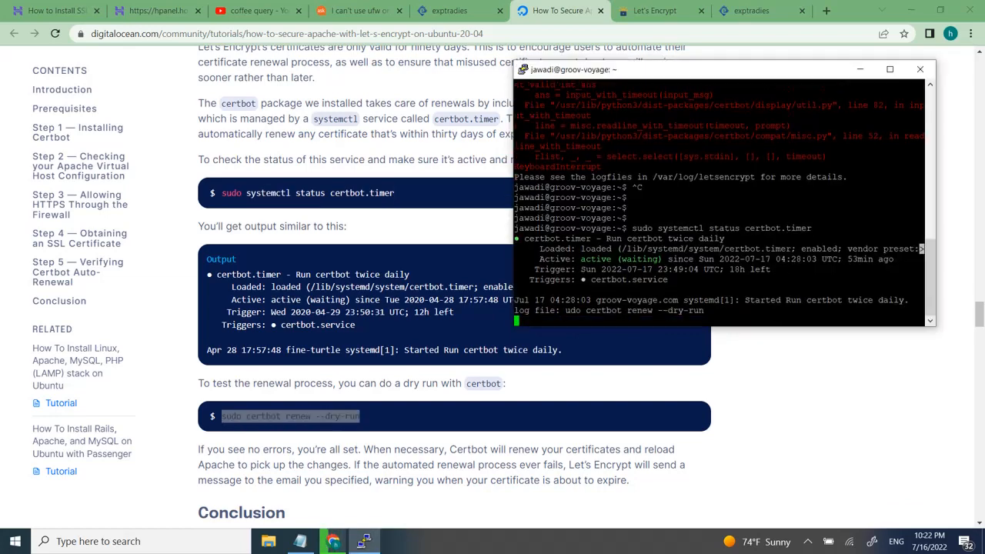
type("sudo certbot renew --dry-run")
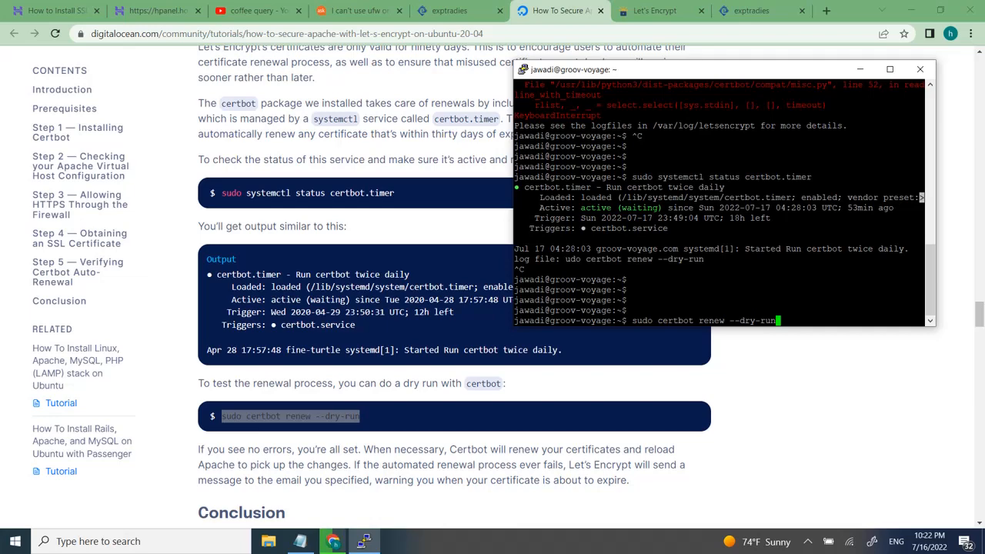
key("enter")
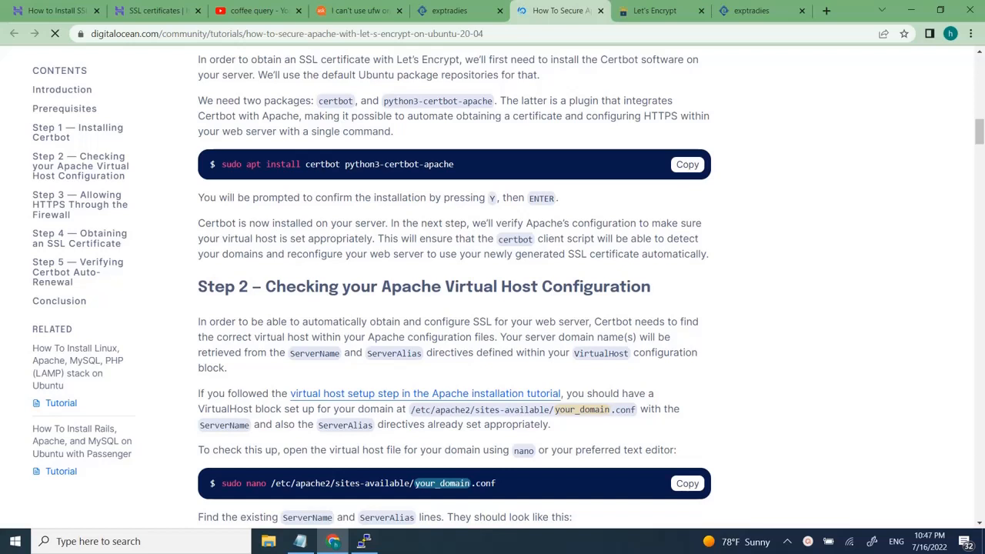
- Bring the PuTTY terminal at /etc/apache2/sites-available to the front beside the tutorial
double_click(335, 100)
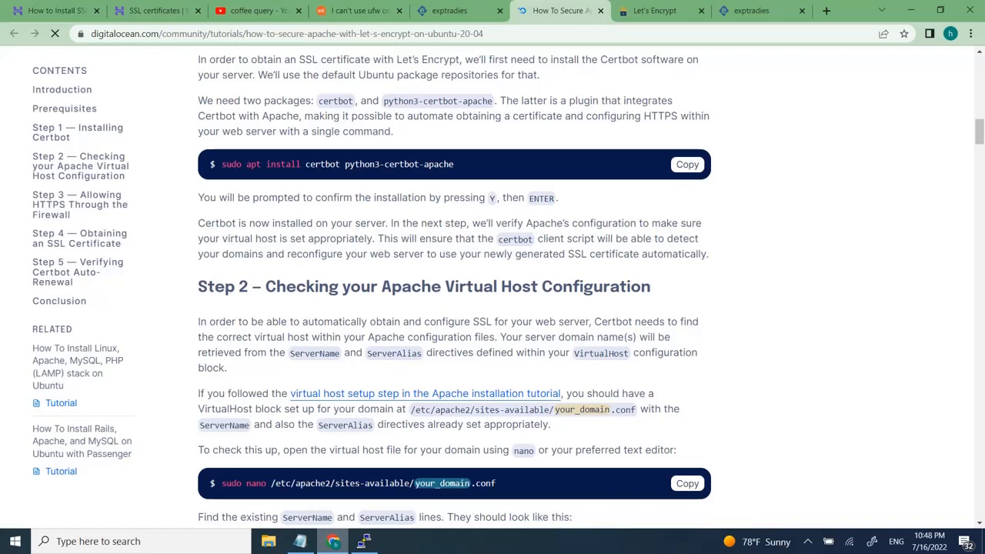
left_click(362, 541)
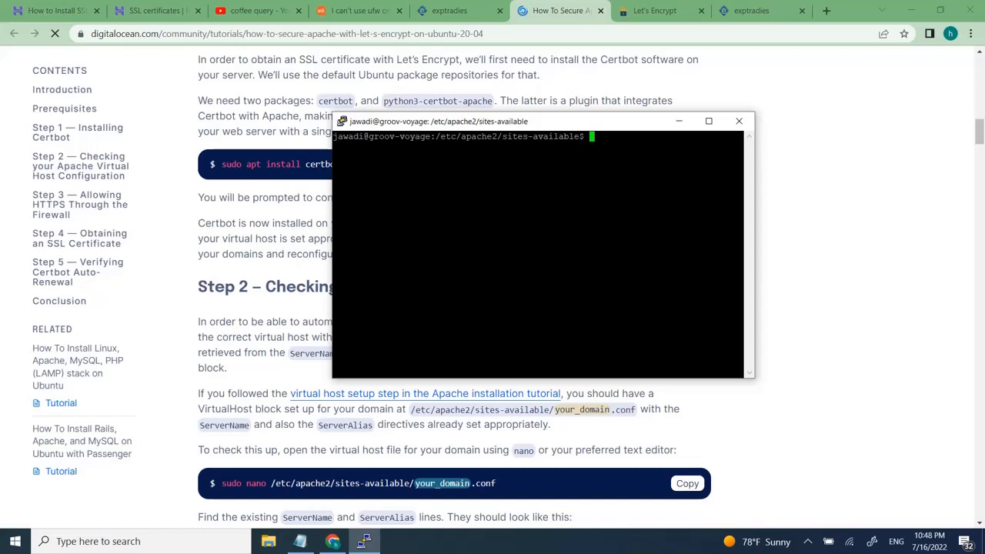
- Run ls in /etc/apache2/sites-available to view the Apache site files
type("ls")
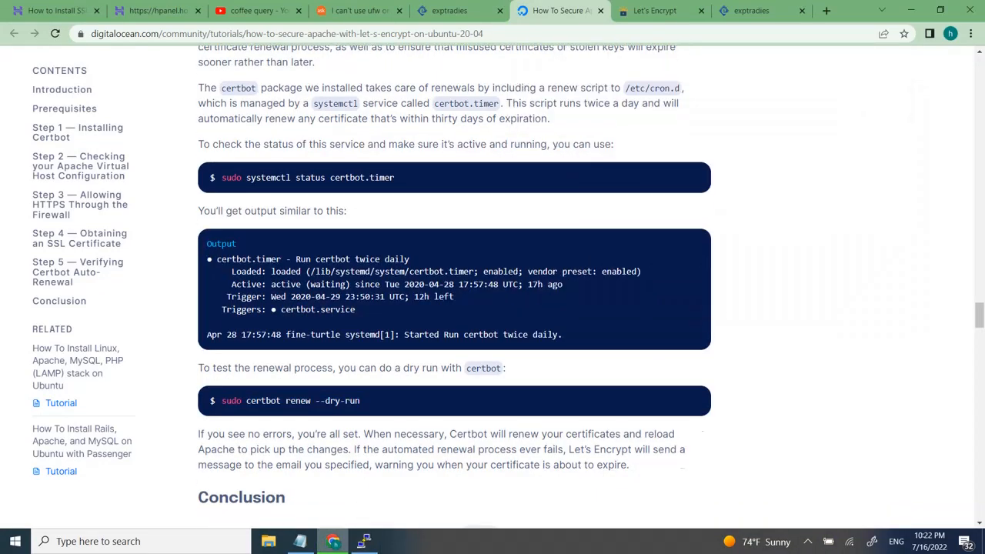
scroll("down", 3)
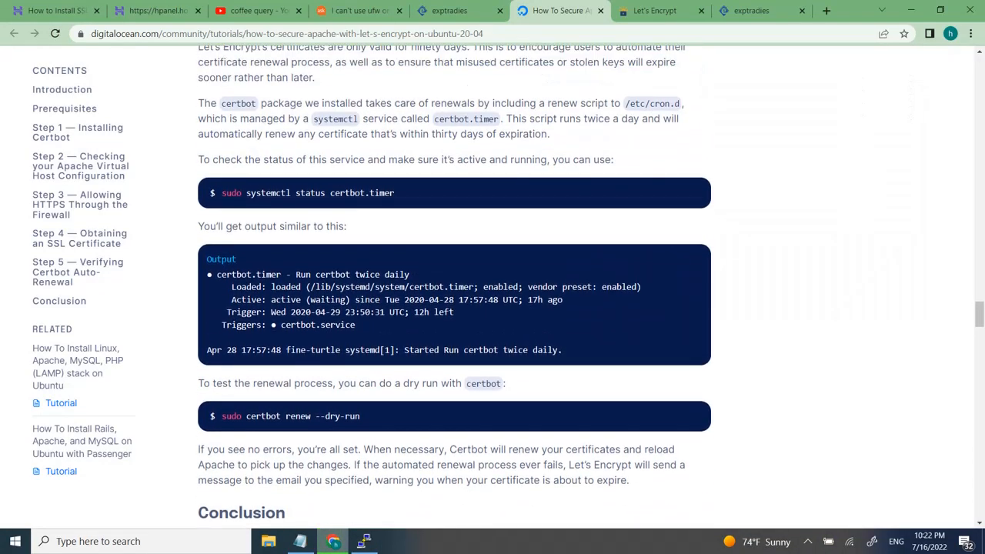